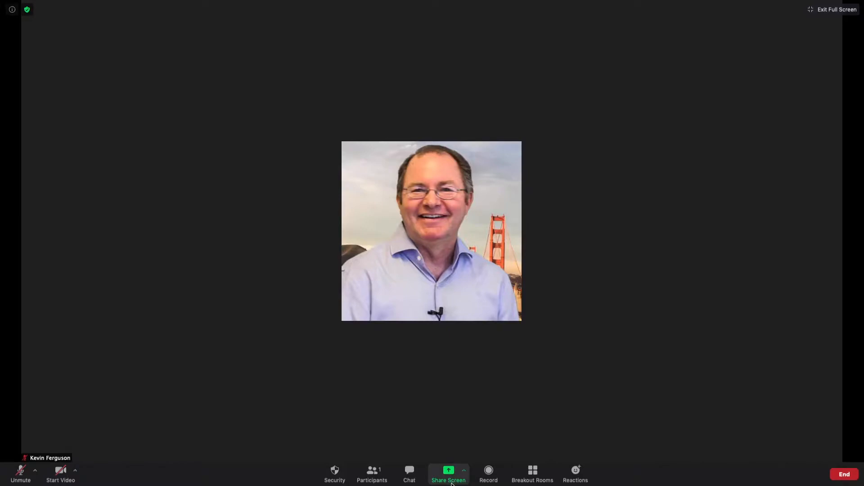
- Show the Share Screen choices of desktops, whiteboard, devices and windows to share
{"action": "left_click", "coordinate": [448, 471]}
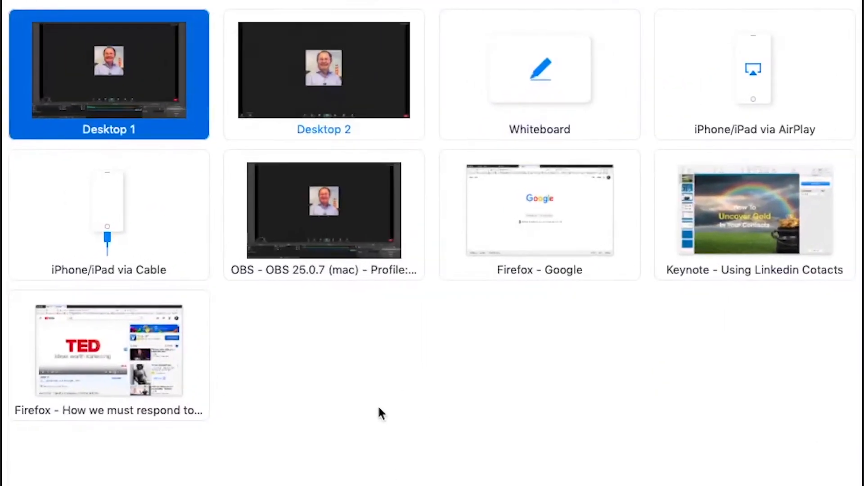
{"action": "mouse_move", "coordinate": [368, 367]}
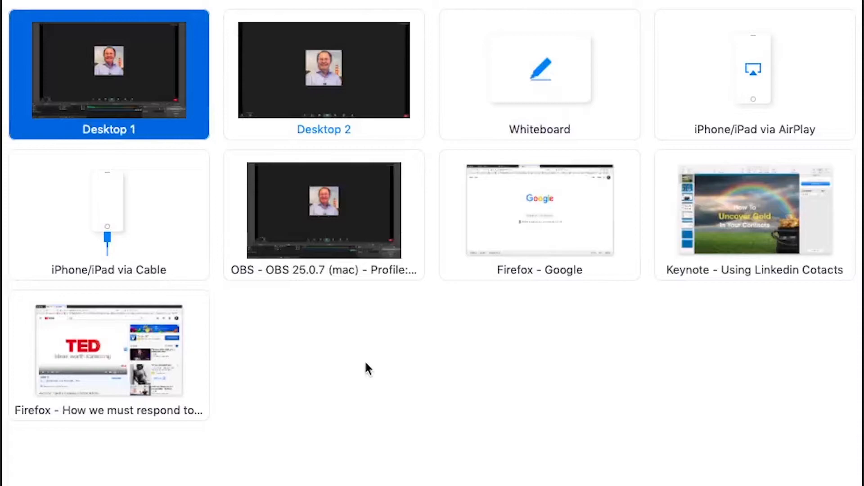
{"action": "left_click", "coordinate": [539, 210]}
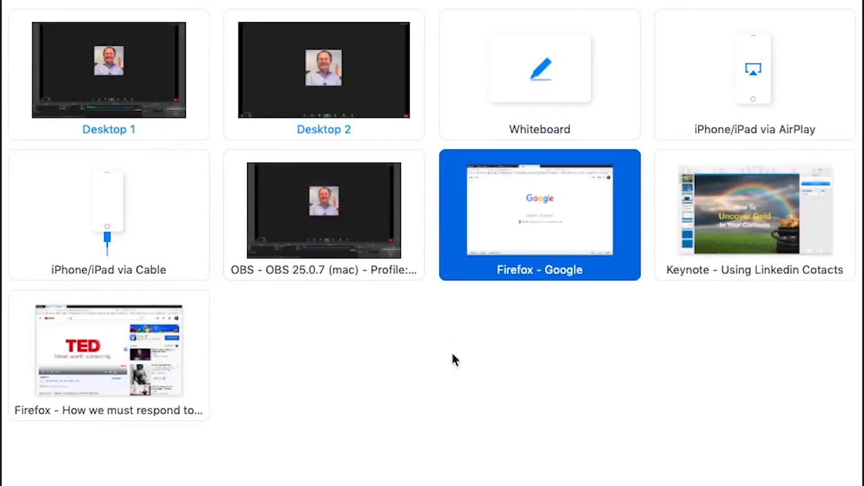
{"action": "mouse_move", "coordinate": [494, 216]}
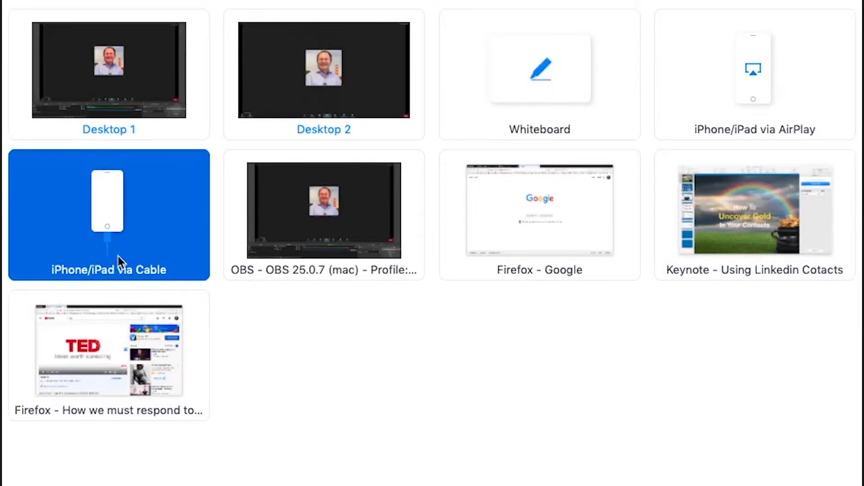
{"action": "left_click", "coordinate": [752, 215]}
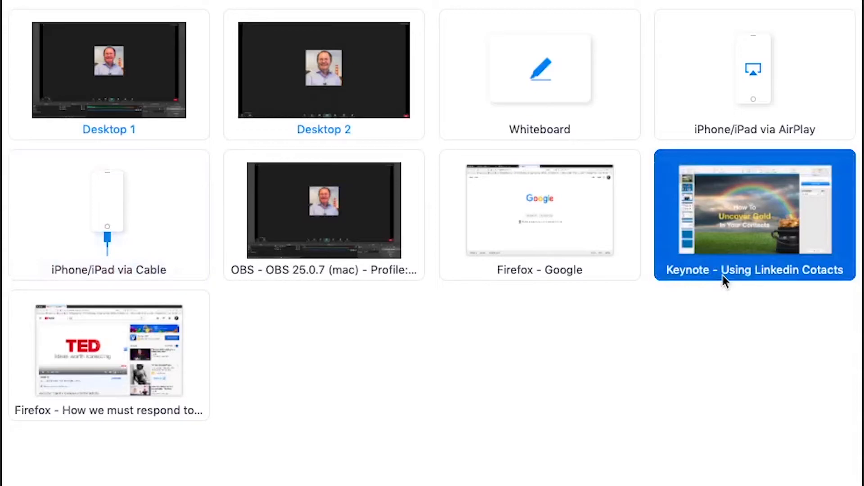
{"action": "mouse_move", "coordinate": [694, 242]}
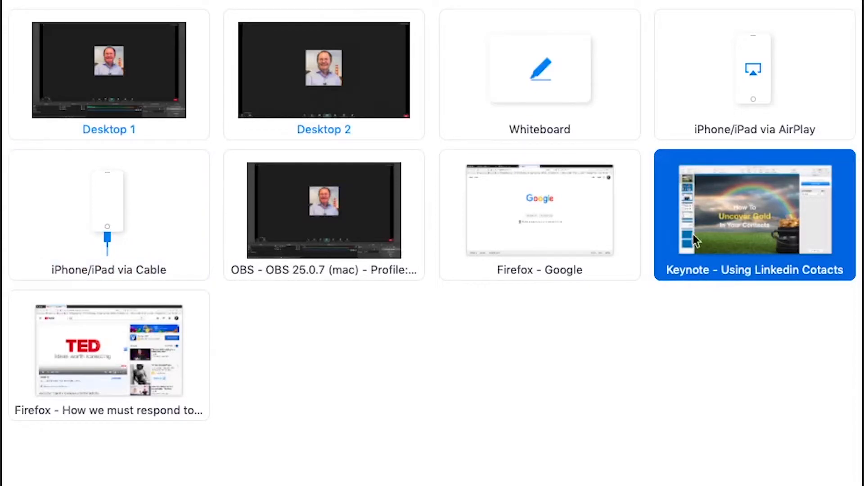
{"action": "left_click", "coordinate": [108, 349]}
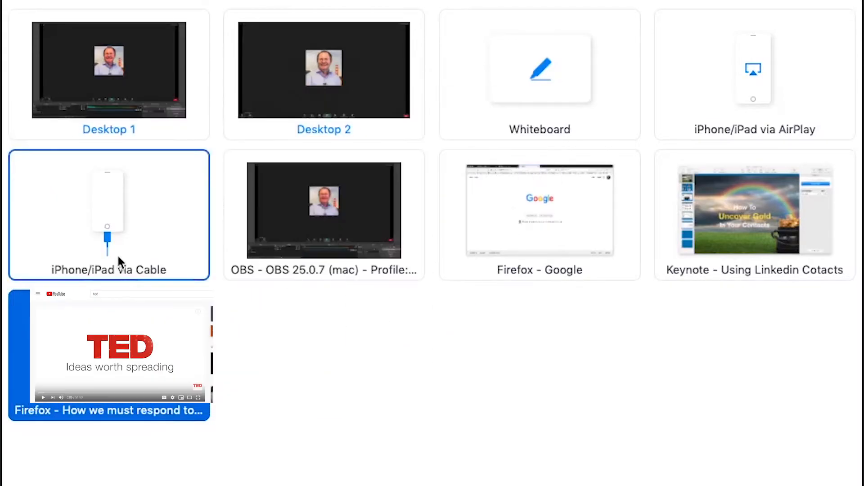
{"action": "left_click", "coordinate": [110, 353]}
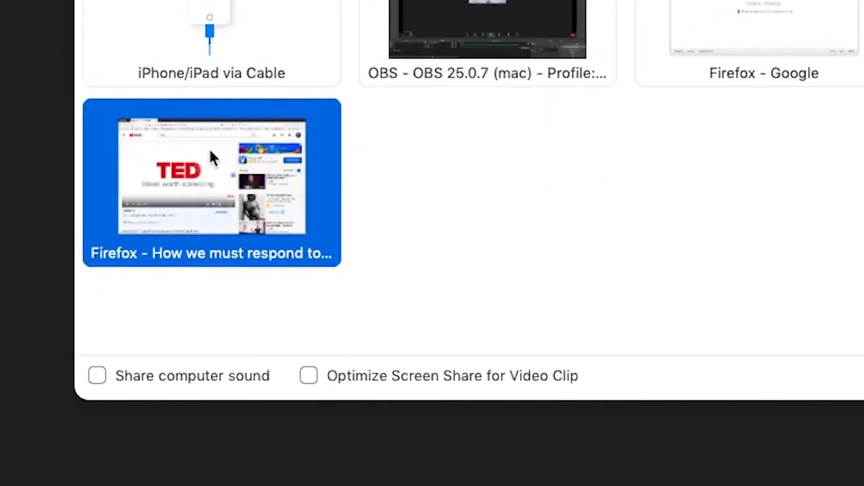
{"action": "left_click", "coordinate": [98, 375]}
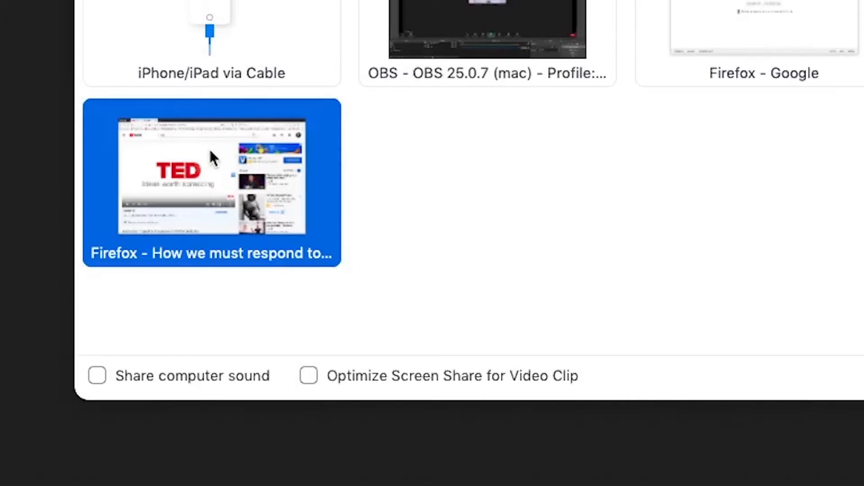
{"action": "left_click", "coordinate": [308, 376]}
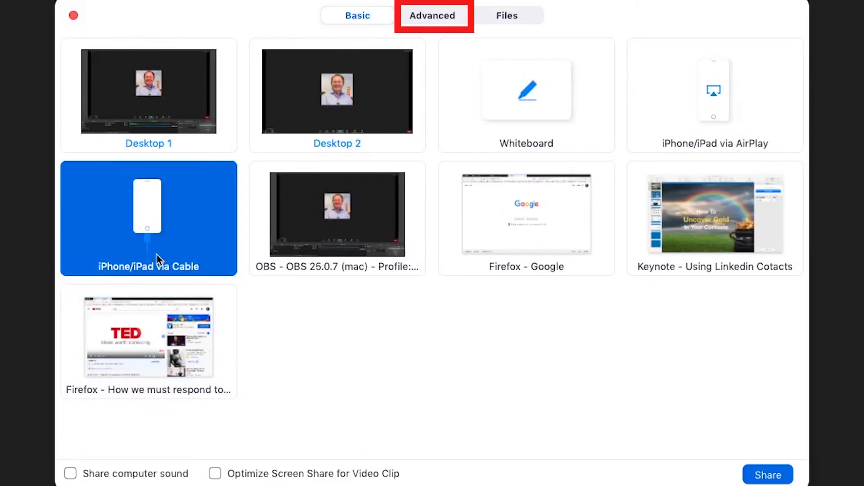
- Choose Computer Sound Only and Content from 2nd Camera under Advanced, then show the Files sources
{"action": "left_click", "coordinate": [433, 16]}
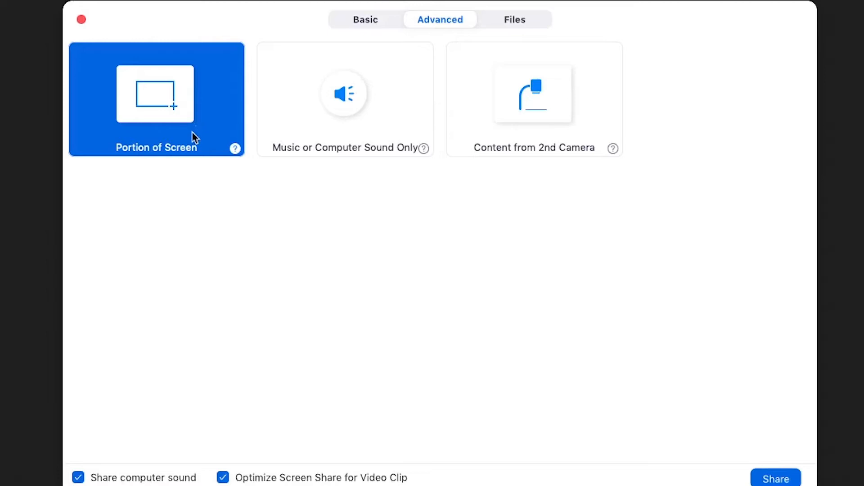
{"action": "mouse_move", "coordinate": [330, 130]}
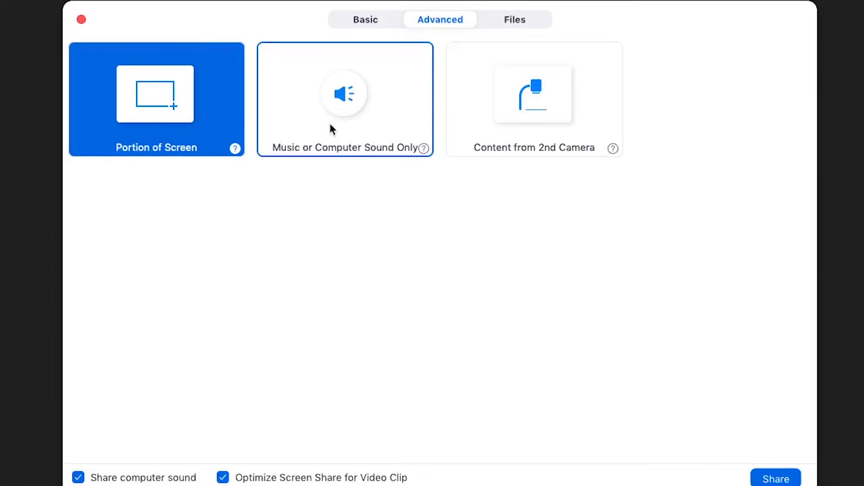
{"action": "left_click", "coordinate": [343, 95]}
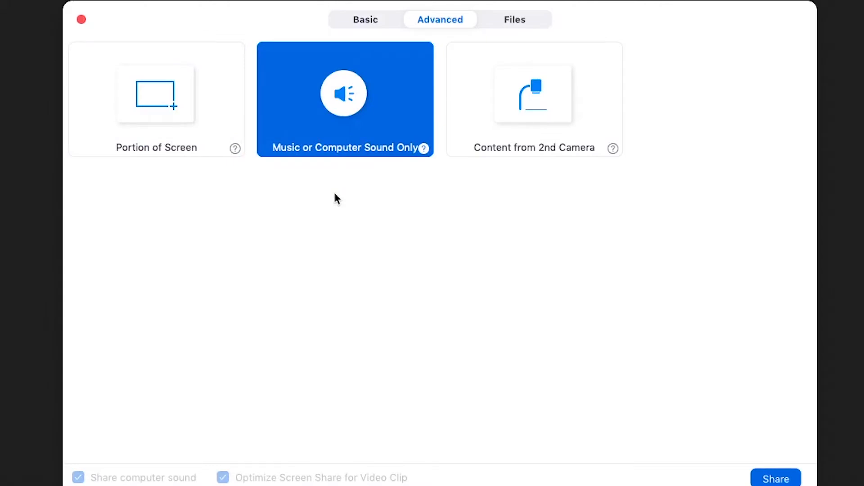
{"action": "left_click", "coordinate": [534, 96]}
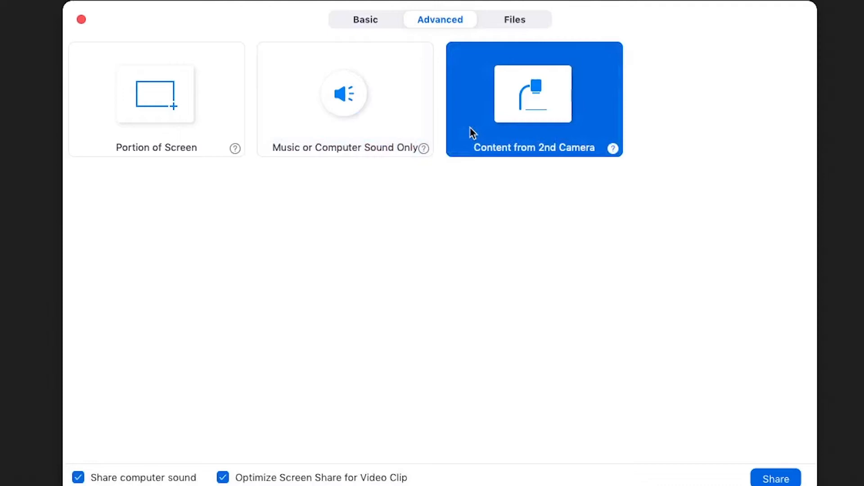
{"action": "left_click", "coordinate": [514, 20]}
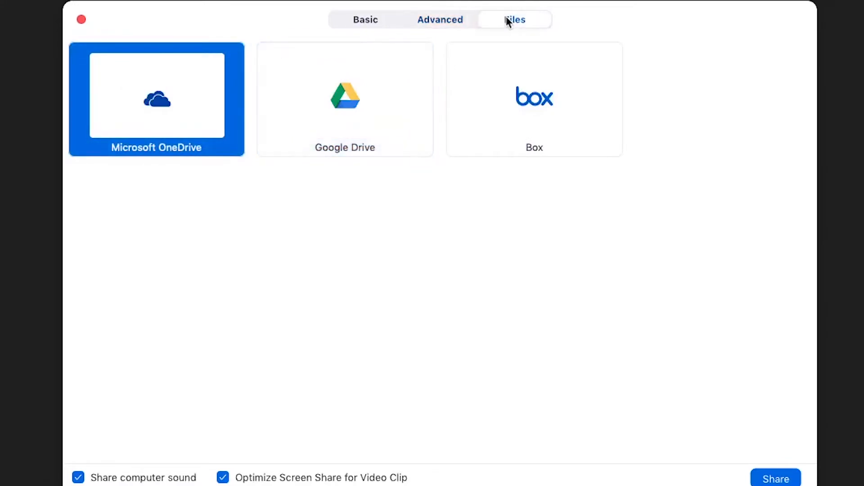
- Select Google Drive and Box as file sources, then return to the Basic share sources
{"action": "left_click", "coordinate": [345, 99]}
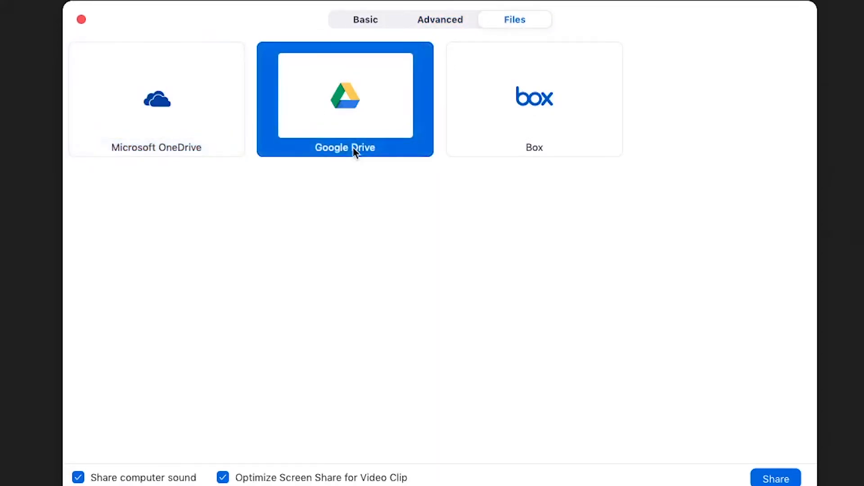
{"action": "left_click", "coordinate": [535, 99]}
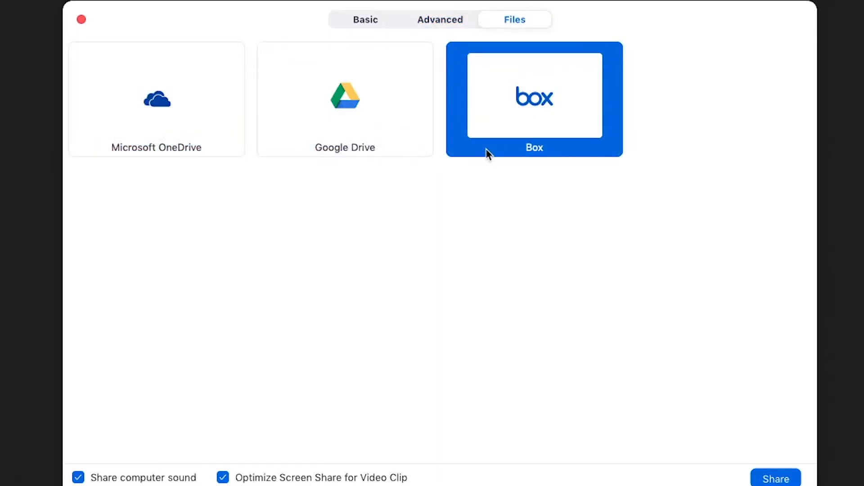
{"action": "left_click", "coordinate": [365, 19]}
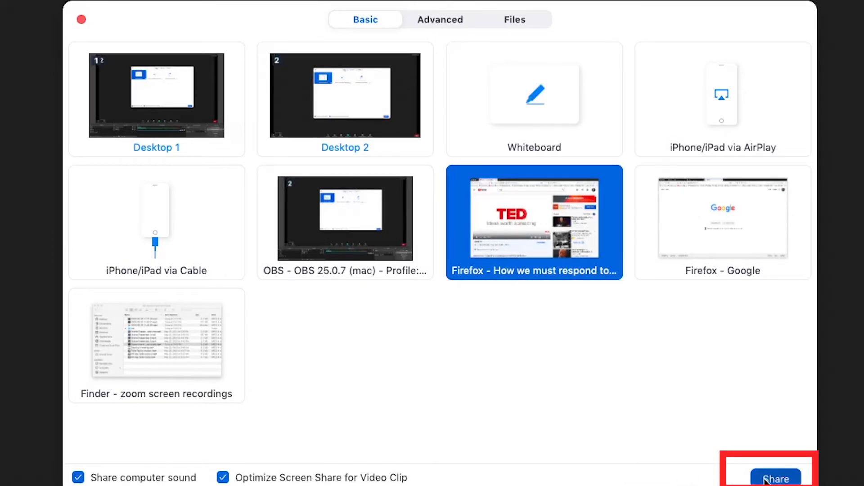
- Share the TED talk Firefox window, pause it with New Share, then stop sharing
{"action": "left_click", "coordinate": [777, 475]}
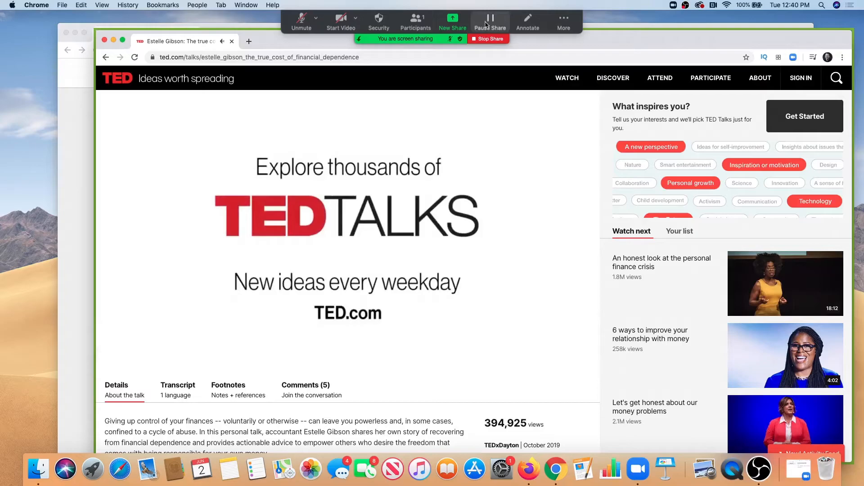
{"action": "left_click", "coordinate": [490, 20]}
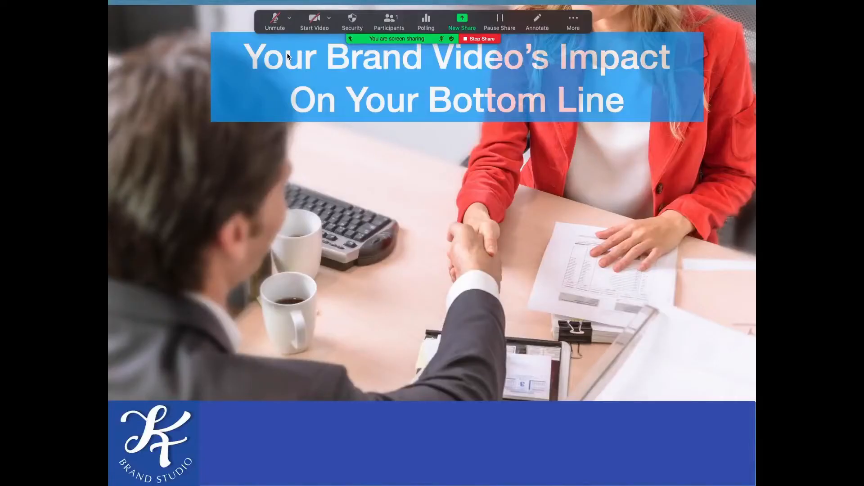
{"action": "left_click", "coordinate": [466, 21]}
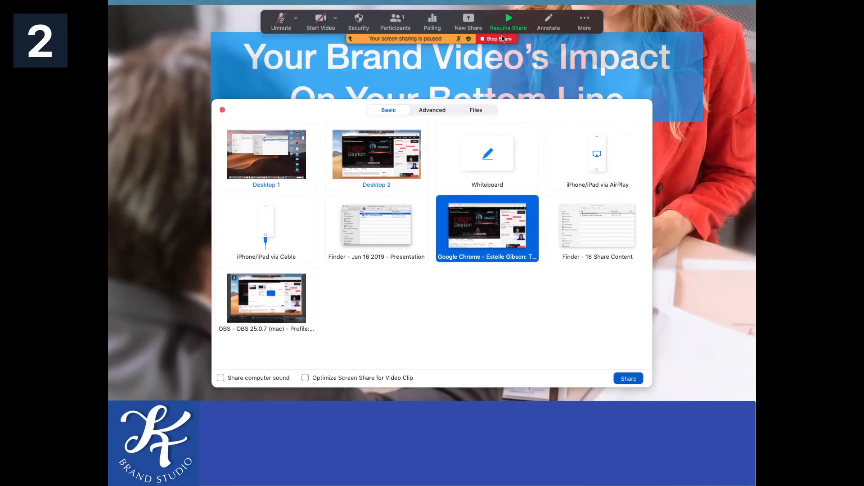
{"action": "left_click", "coordinate": [628, 378]}
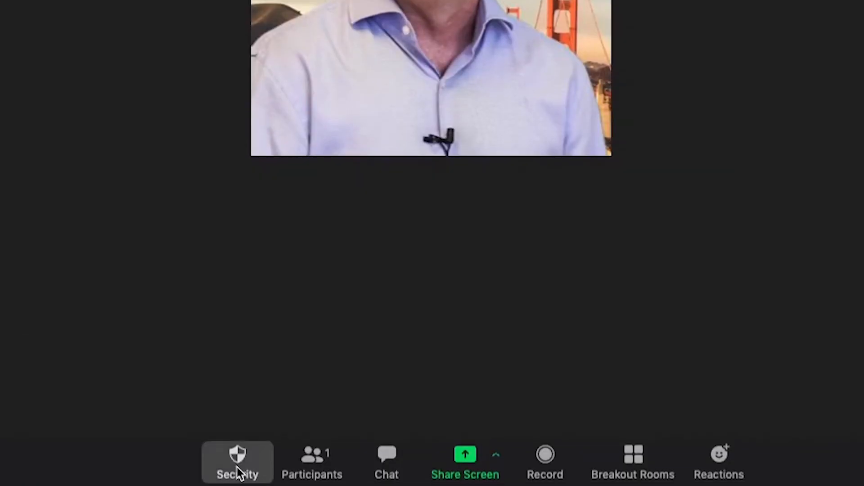
- Show the meeting Security options for lock, waiting room and participant permissions
{"action": "left_click", "coordinate": [238, 472]}
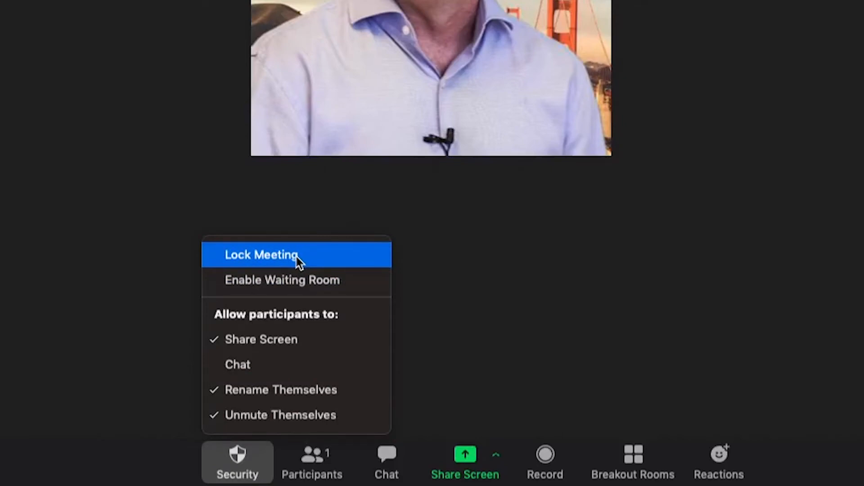
{"action": "mouse_move", "coordinate": [293, 305]}
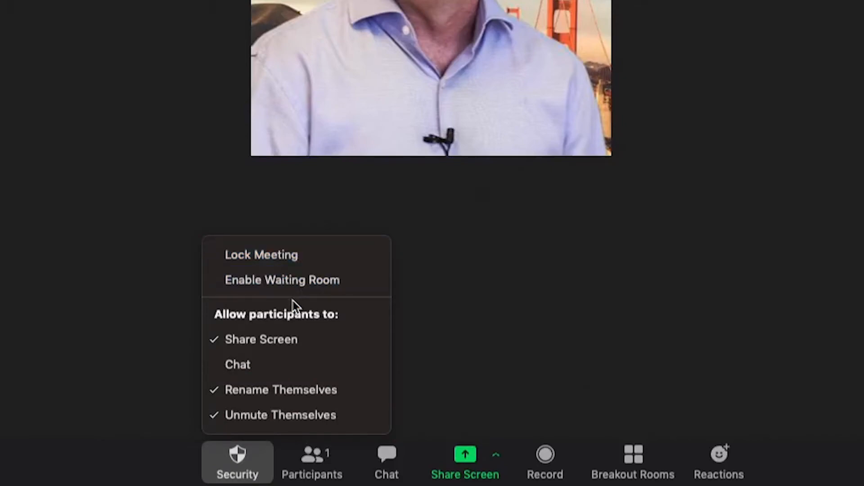
{"action": "mouse_move", "coordinate": [294, 341]}
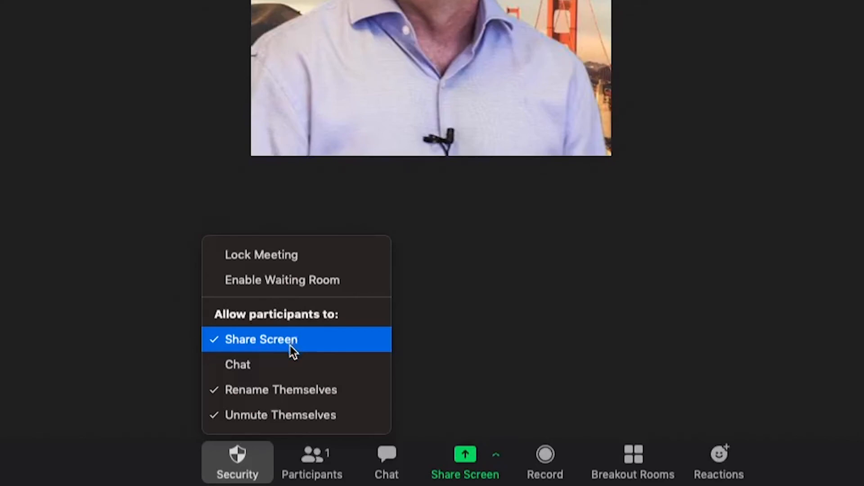
{"action": "mouse_move", "coordinate": [290, 367]}
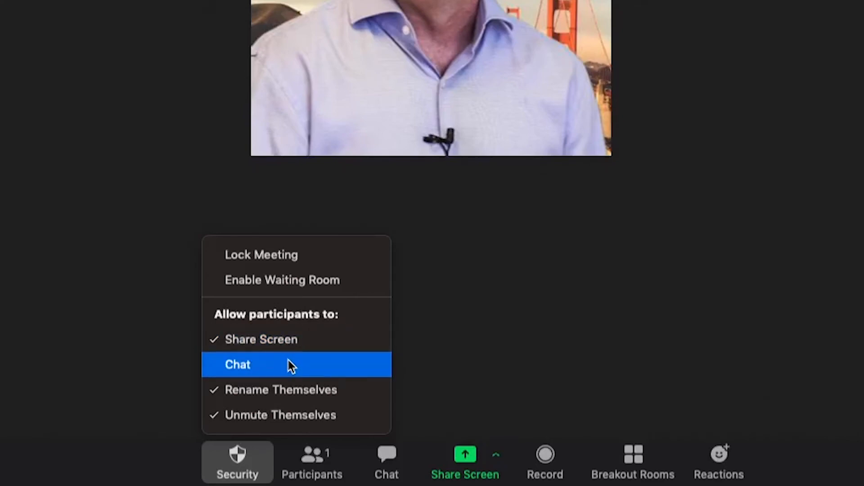